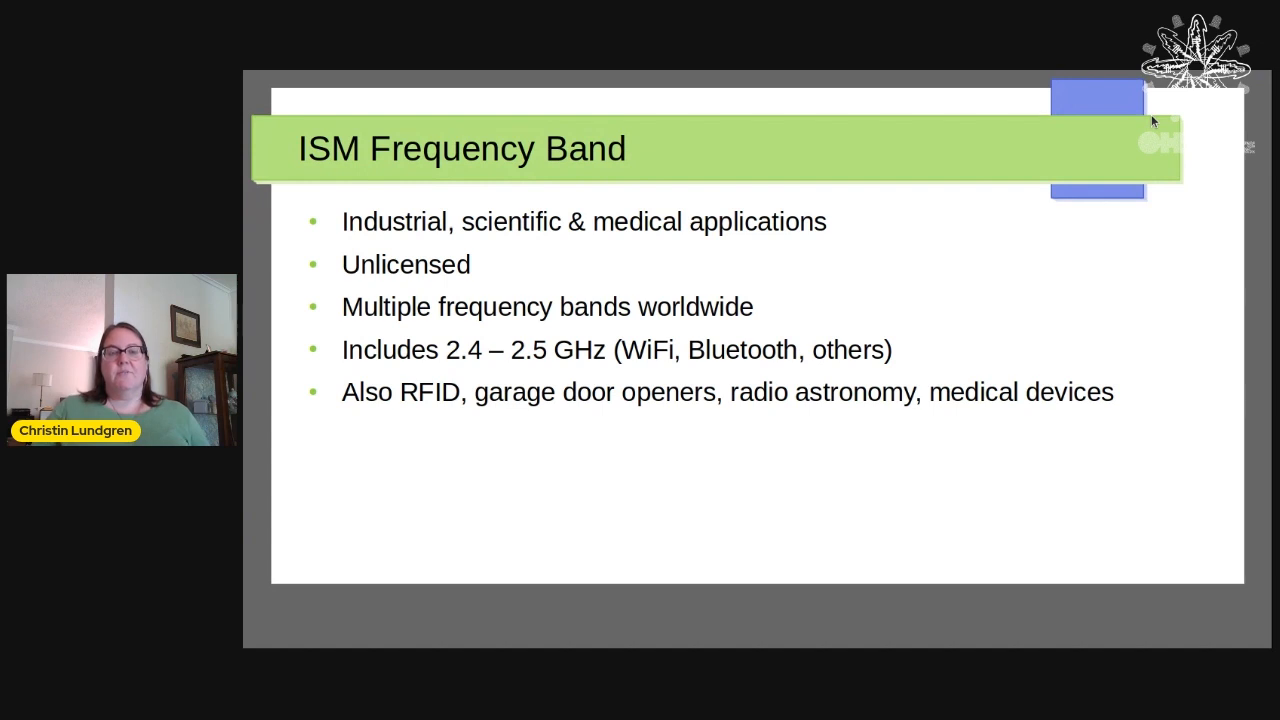
- Advance from the ISM Frequency Band slide to 'Where to Start?' on microstrip patch antennas
{"action": "key", "text": "Right"}
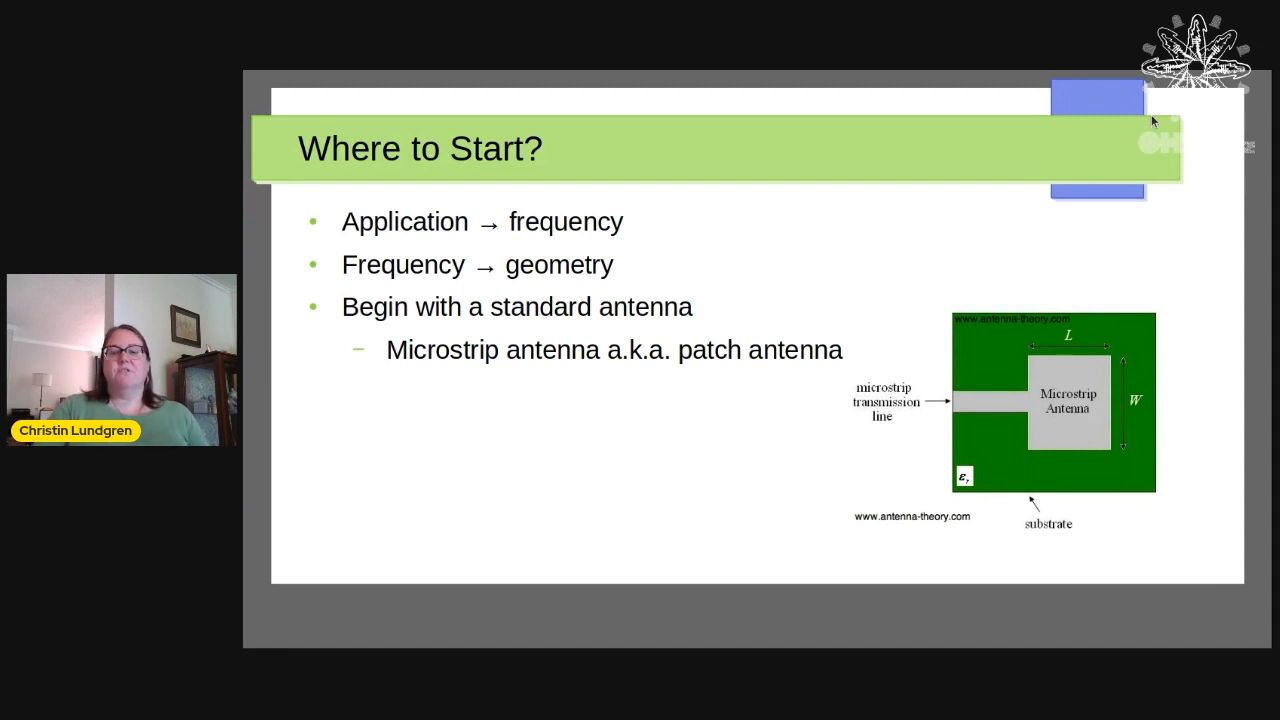
- Advance to the second 'Where to Start?' slide computing the 6.12 cm patch size at 2.45 GHz
{"action": "key", "text": "Right"}
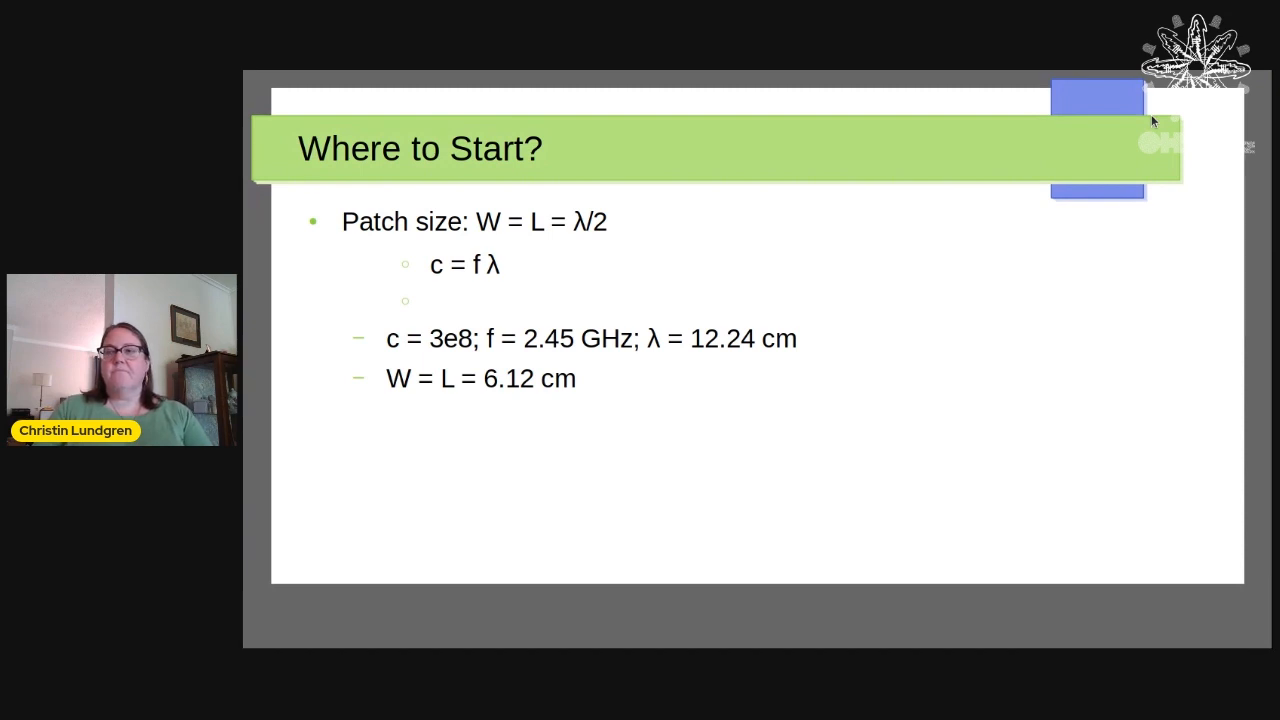
{"action": "key", "text": "right"}
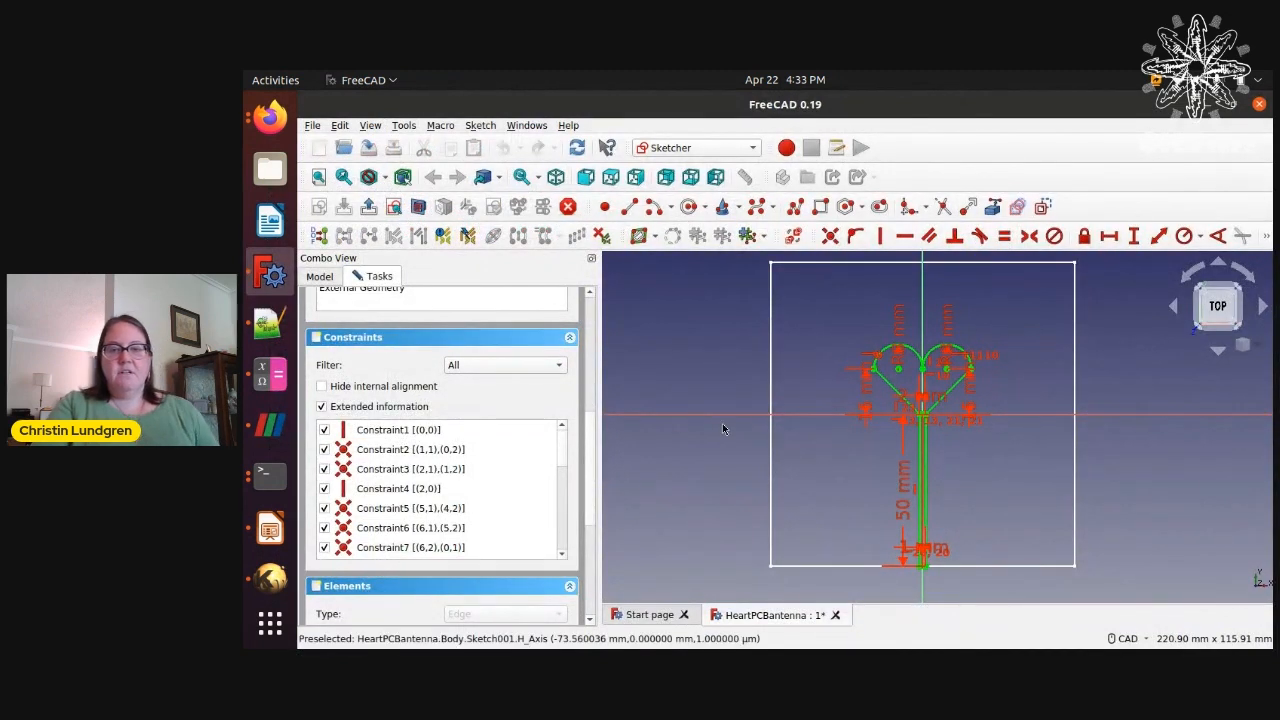
{"action": "mouse_move", "coordinate": [1184, 400]}
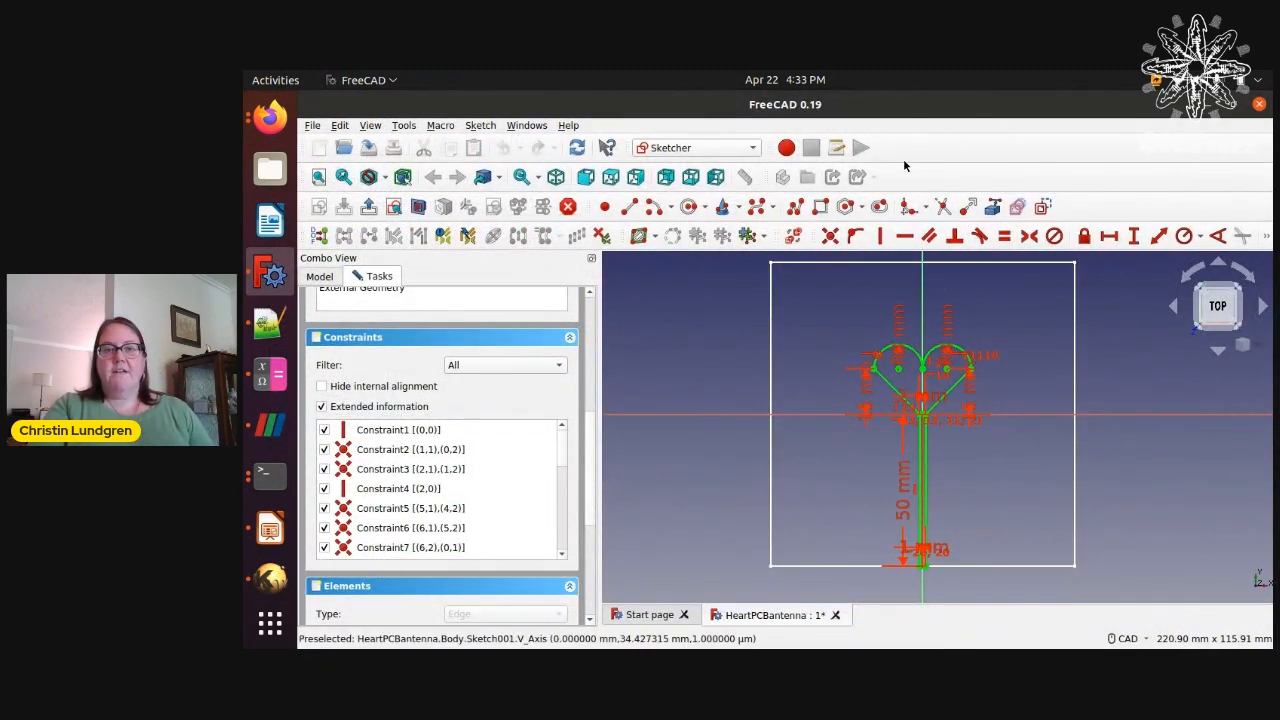
{"action": "mouse_move", "coordinate": [1220, 348]}
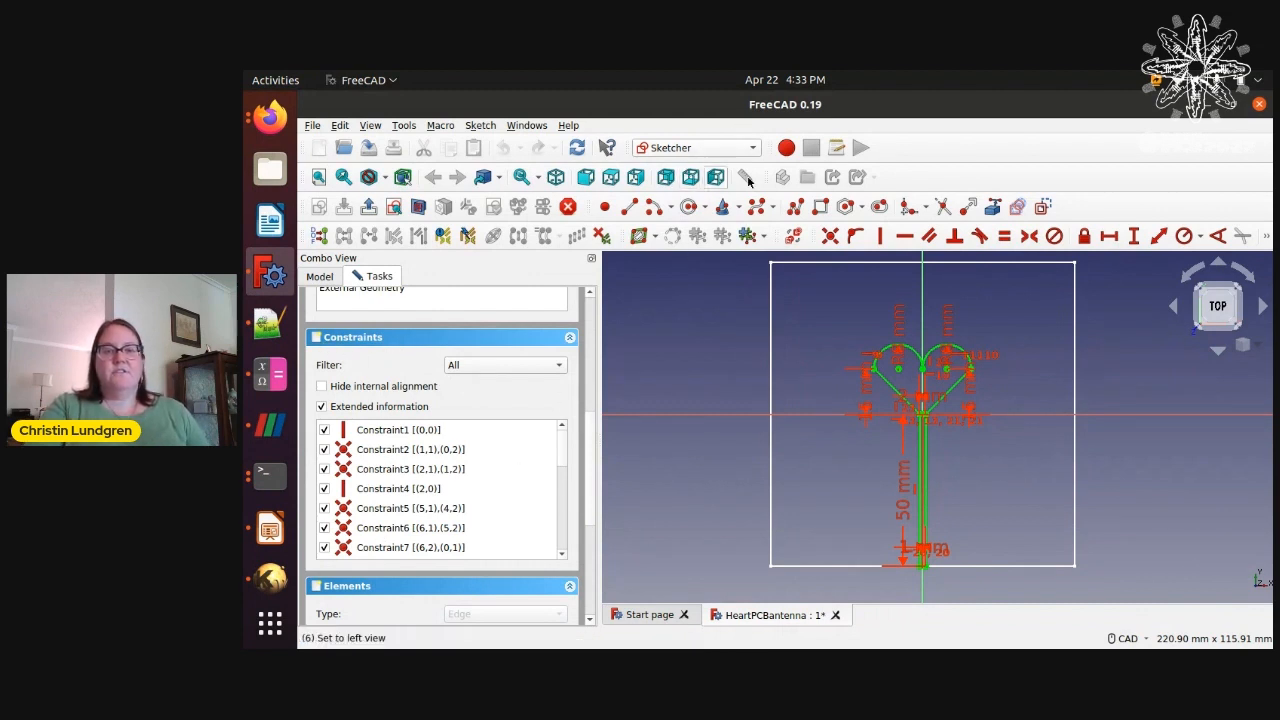
{"action": "mouse_move", "coordinate": [872, 376]}
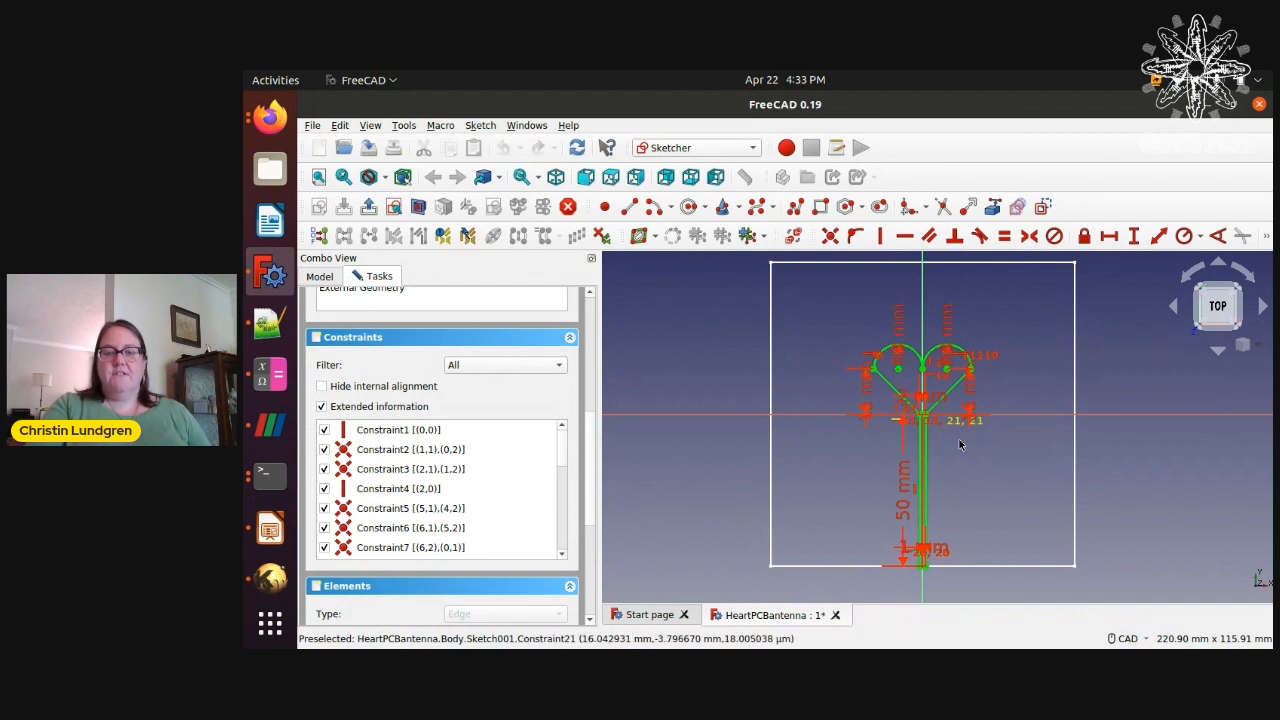
{"action": "mouse_move", "coordinate": [898, 460]}
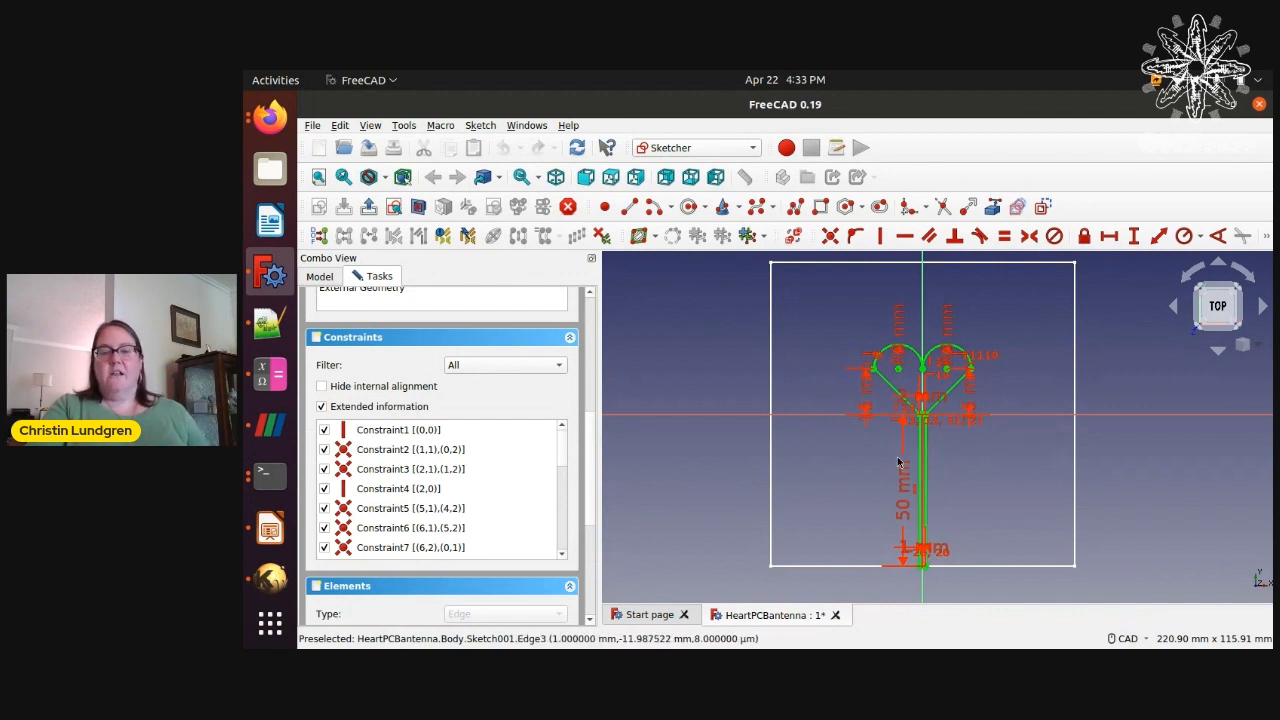
{"action": "mouse_move", "coordinate": [930, 368]}
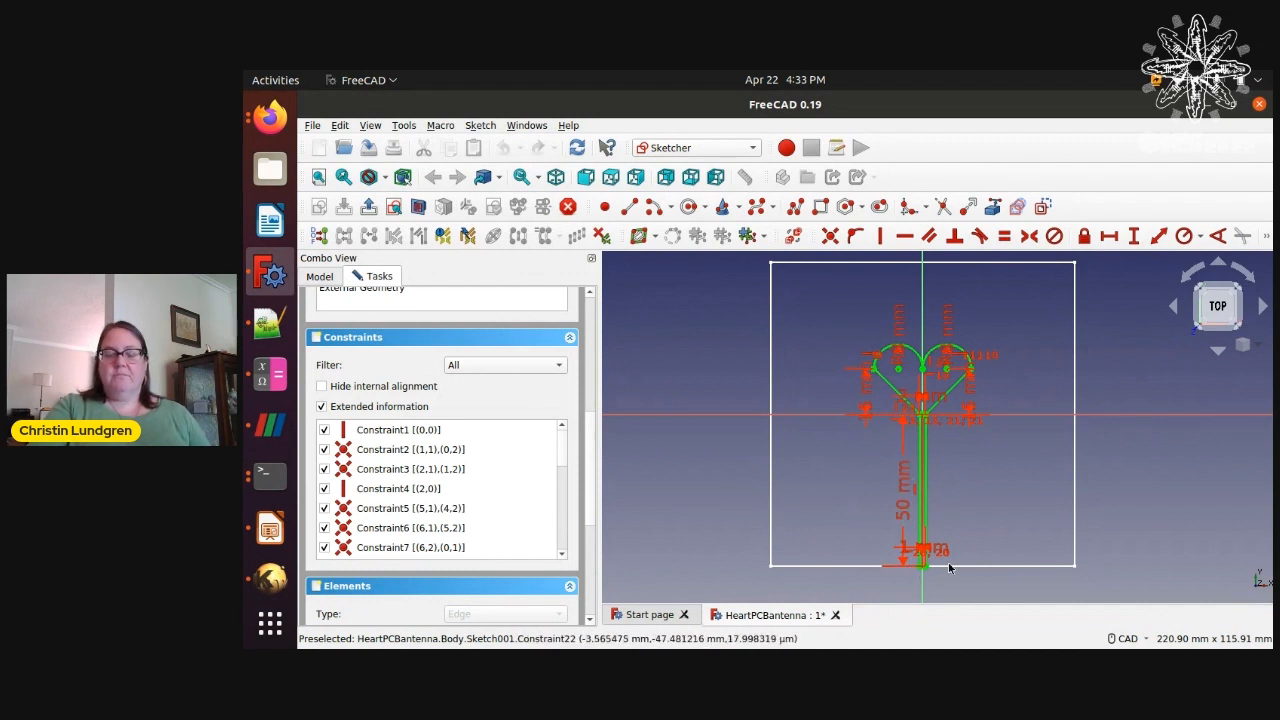
{"action": "mouse_move", "coordinate": [1184, 172]}
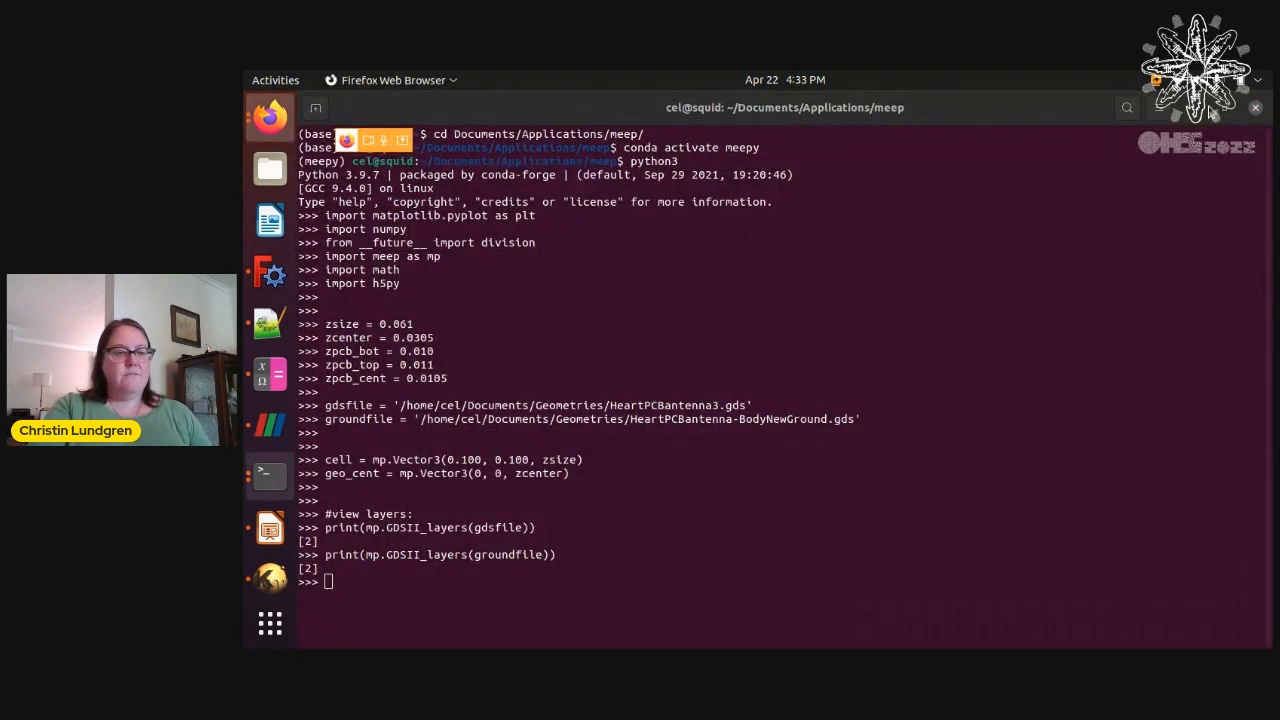
{"action": "mouse_move", "coordinate": [270, 570]}
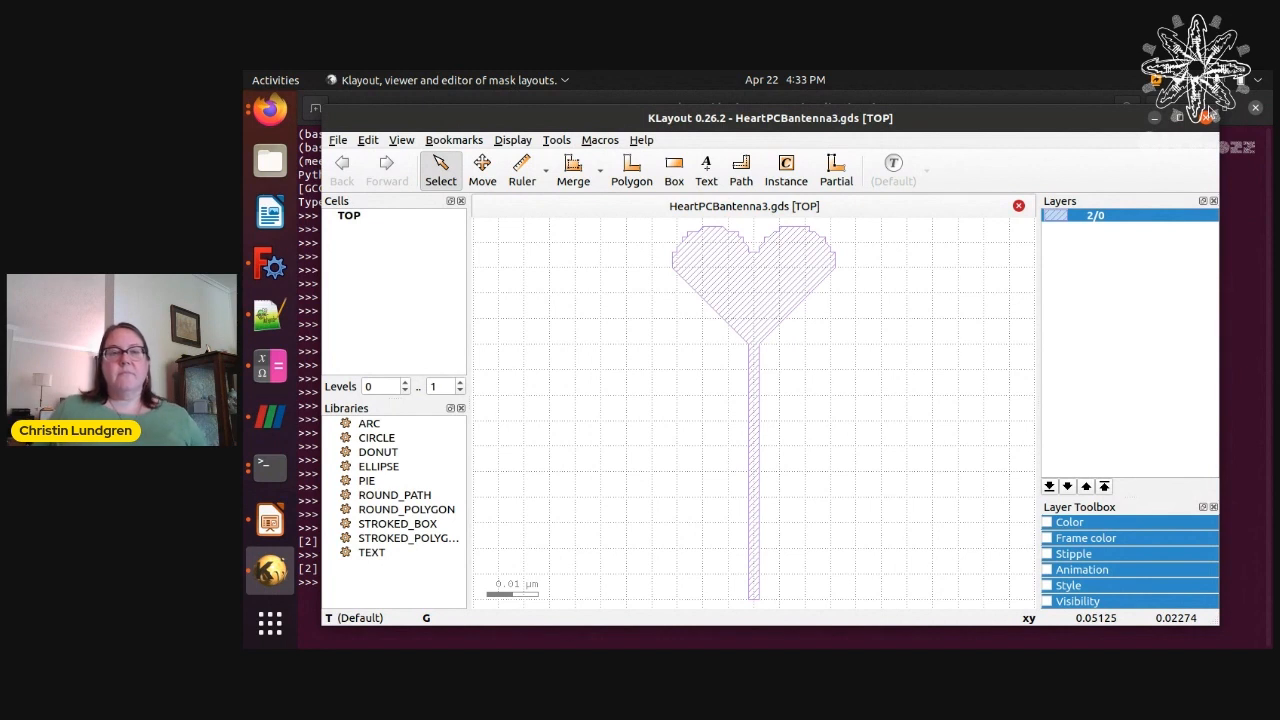
{"action": "mouse_move", "coordinate": [620, 498]}
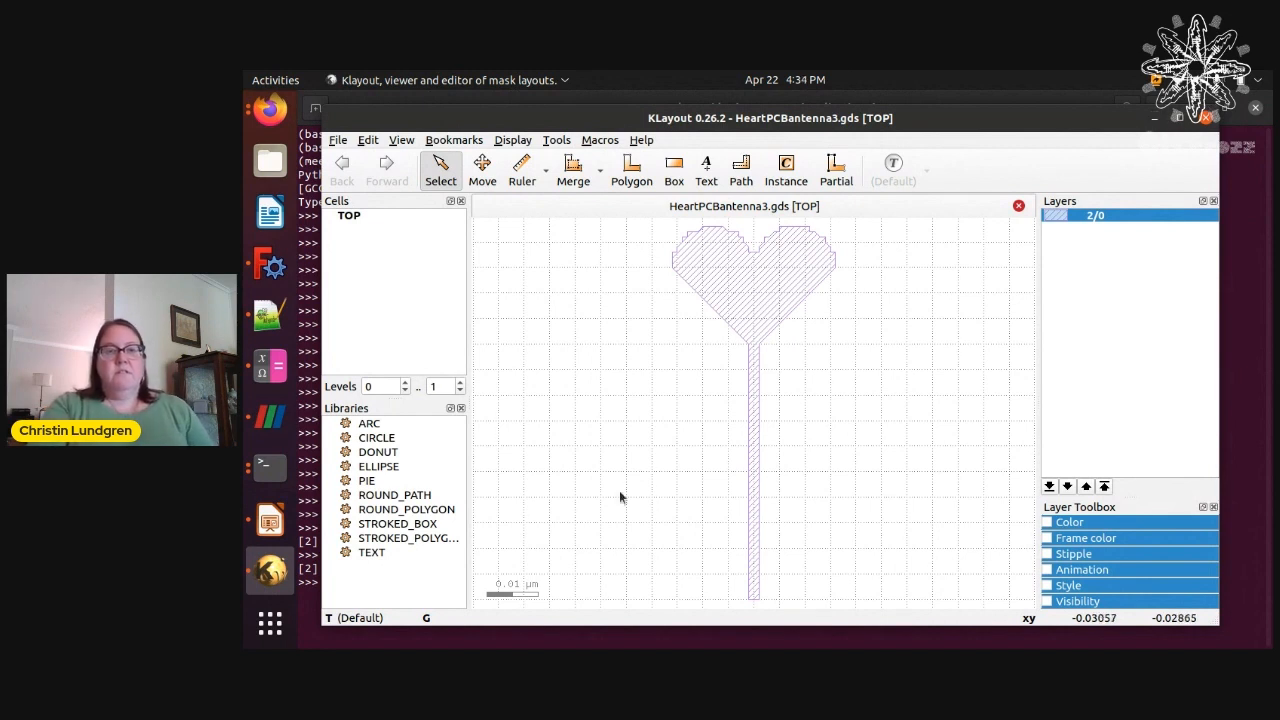
- Select the heart antenna polygon and draw a triangular polygon left of its stem
{"action": "left_click", "coordinate": [758, 260]}
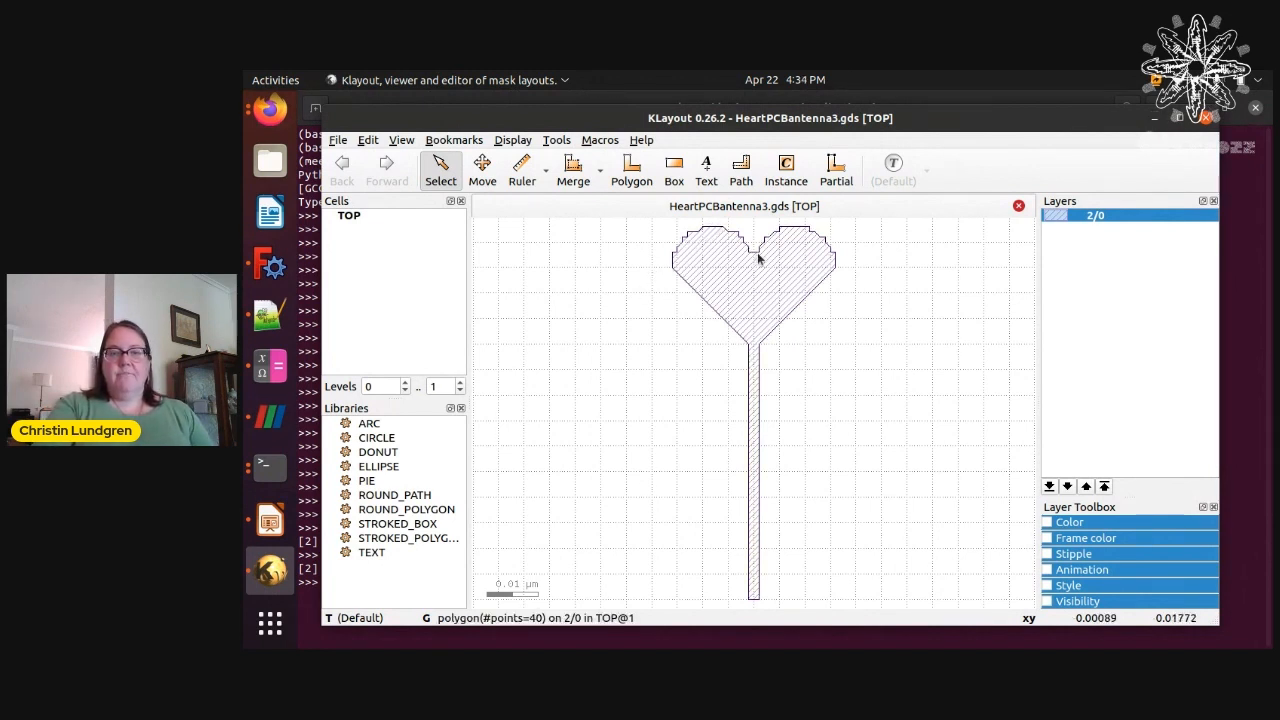
{"action": "mouse_move", "coordinate": [838, 260]}
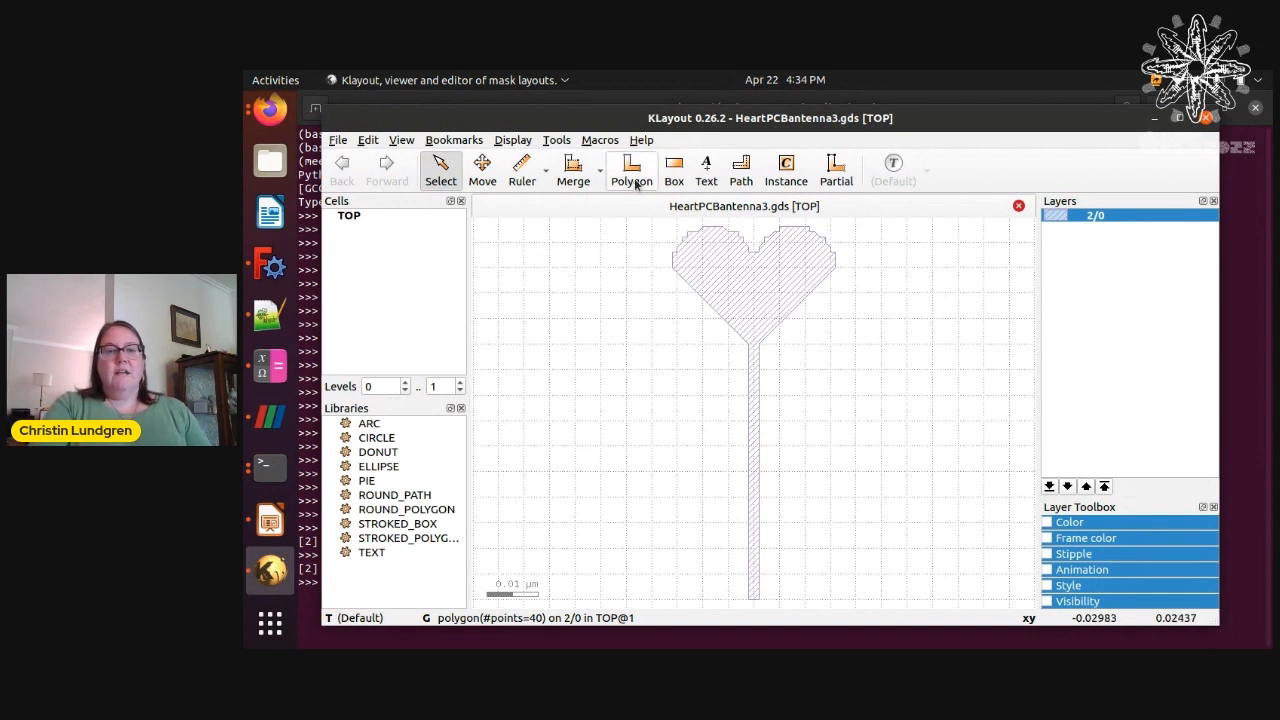
{"action": "mouse_move", "coordinate": [632, 170]}
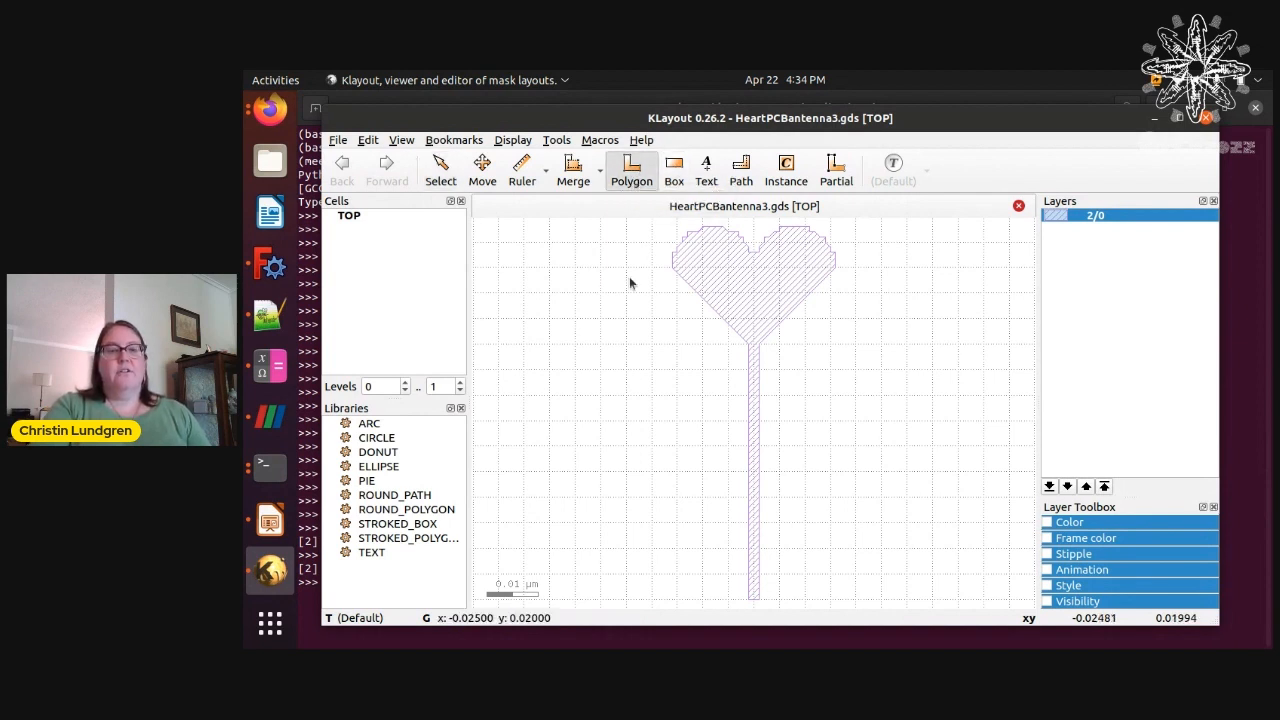
{"action": "mouse_move", "coordinate": [596, 364]}
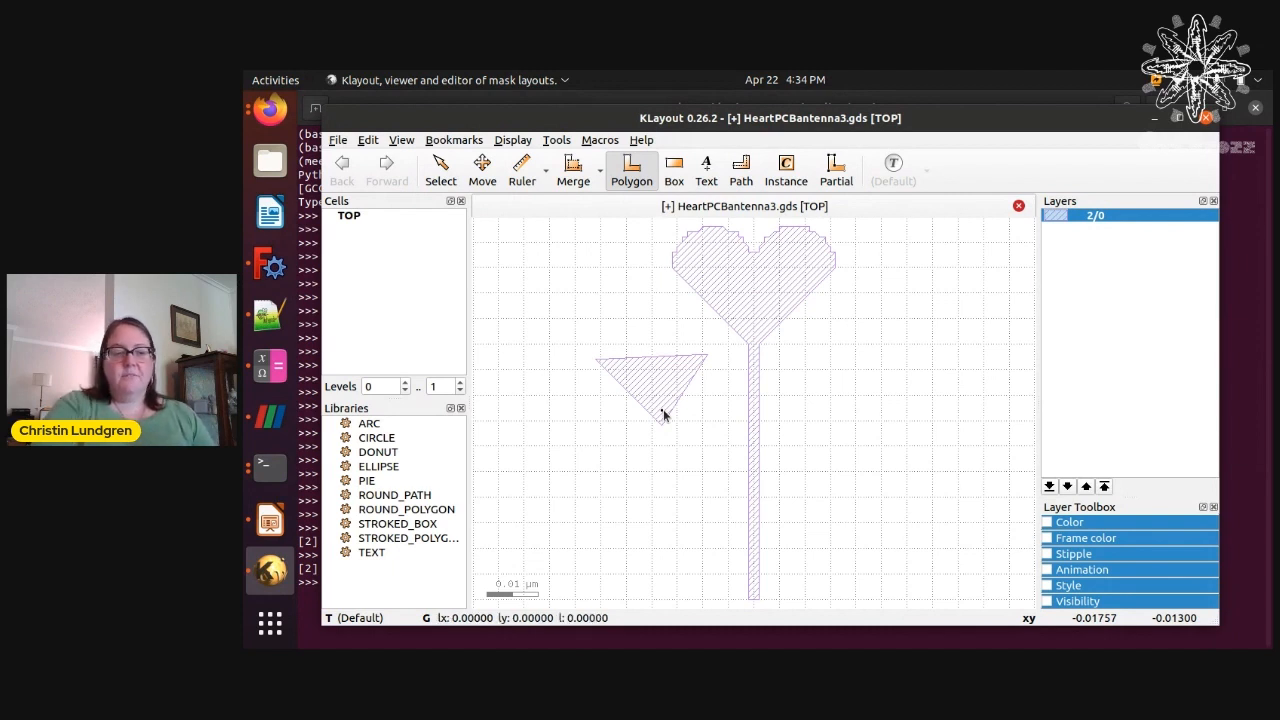
{"action": "left_click", "coordinate": [440, 168]}
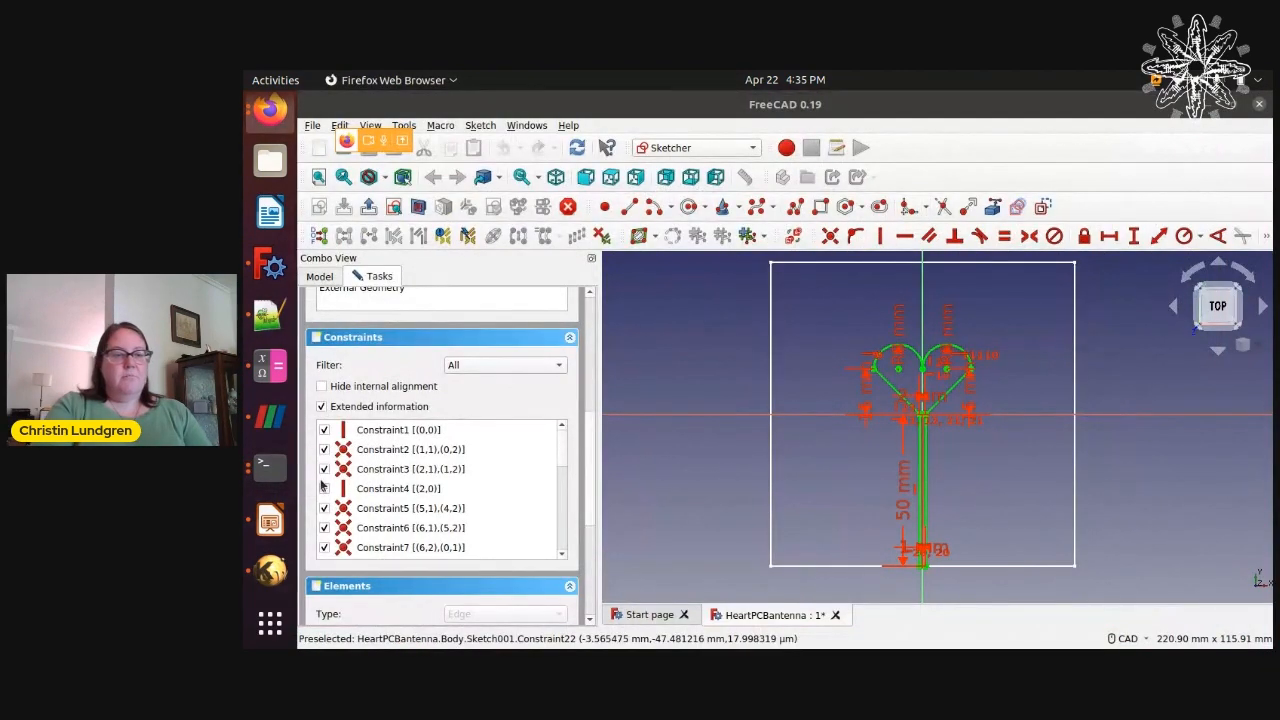
{"action": "mouse_move", "coordinate": [270, 412]}
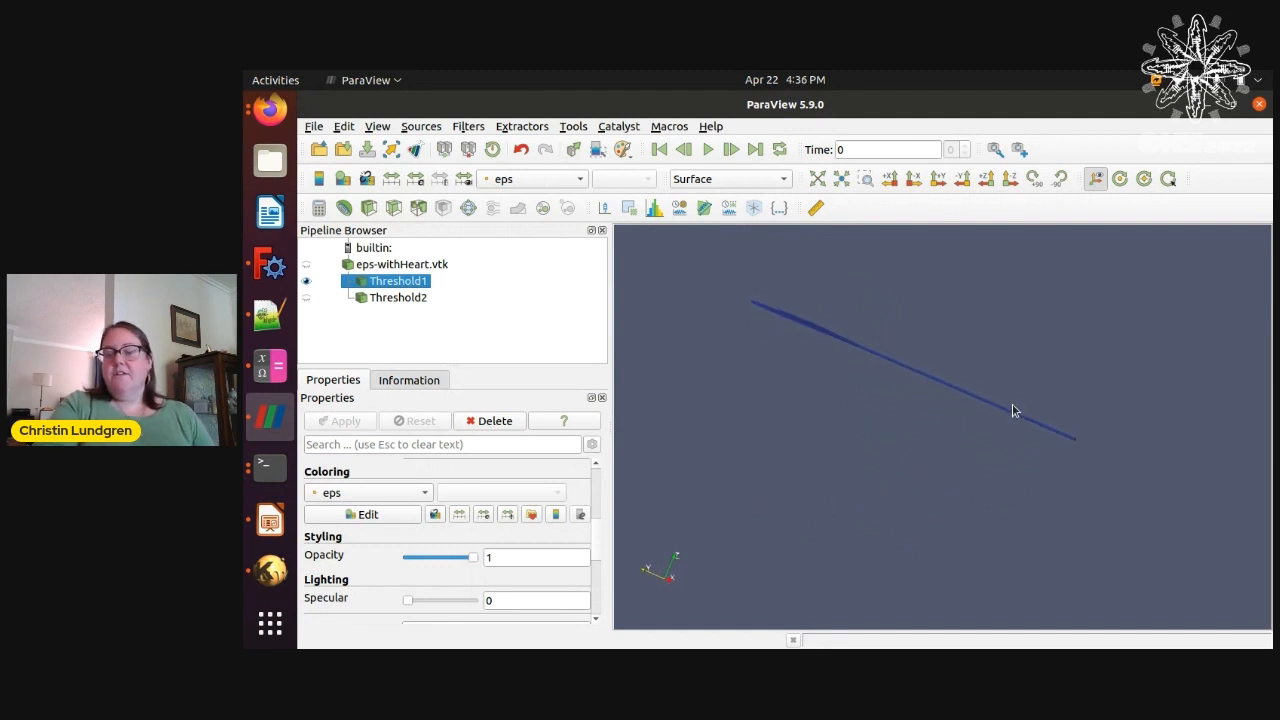
{"action": "mouse_move", "coordinate": [1010, 422]}
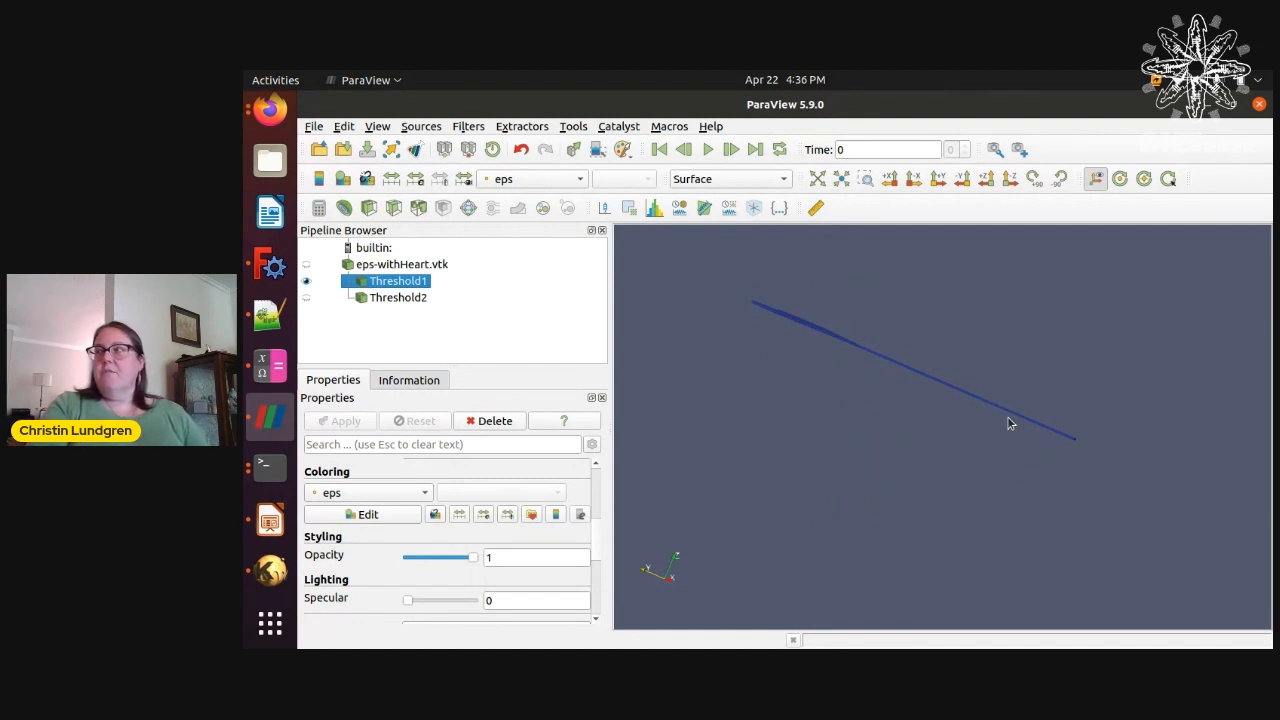
{"action": "mouse_move", "coordinate": [950, 428]}
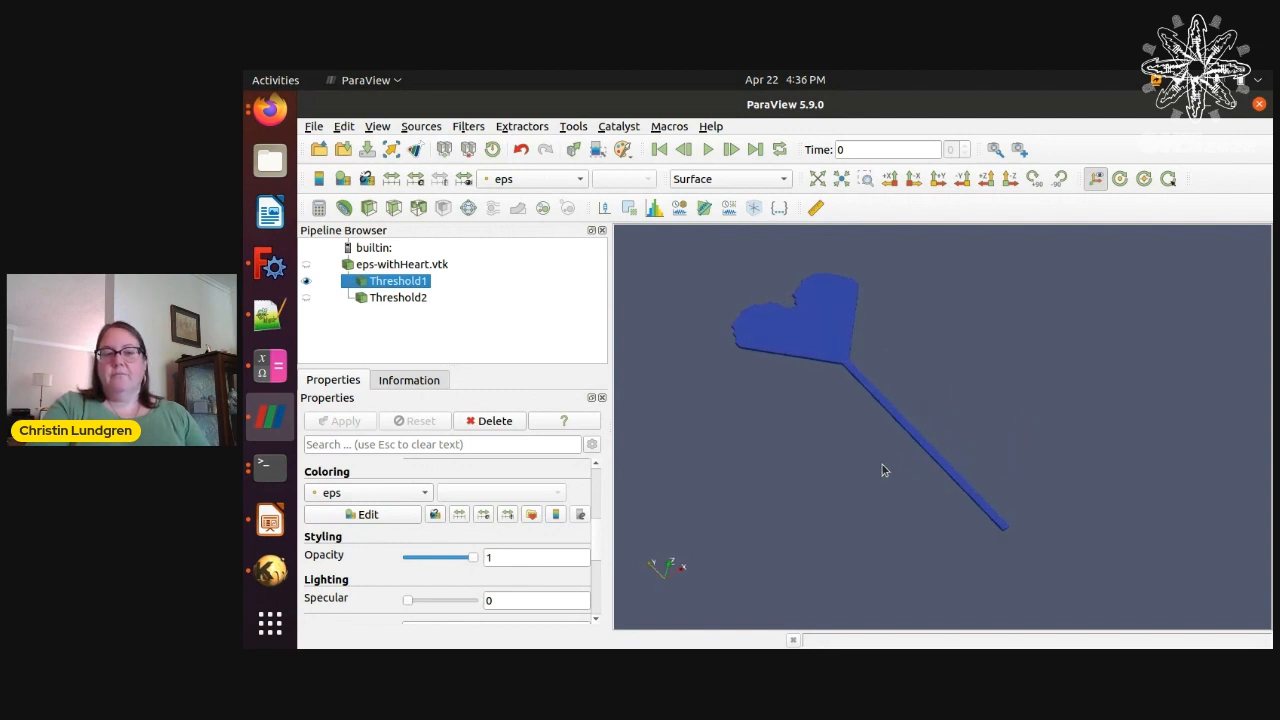
{"action": "mouse_move", "coordinate": [728, 354]}
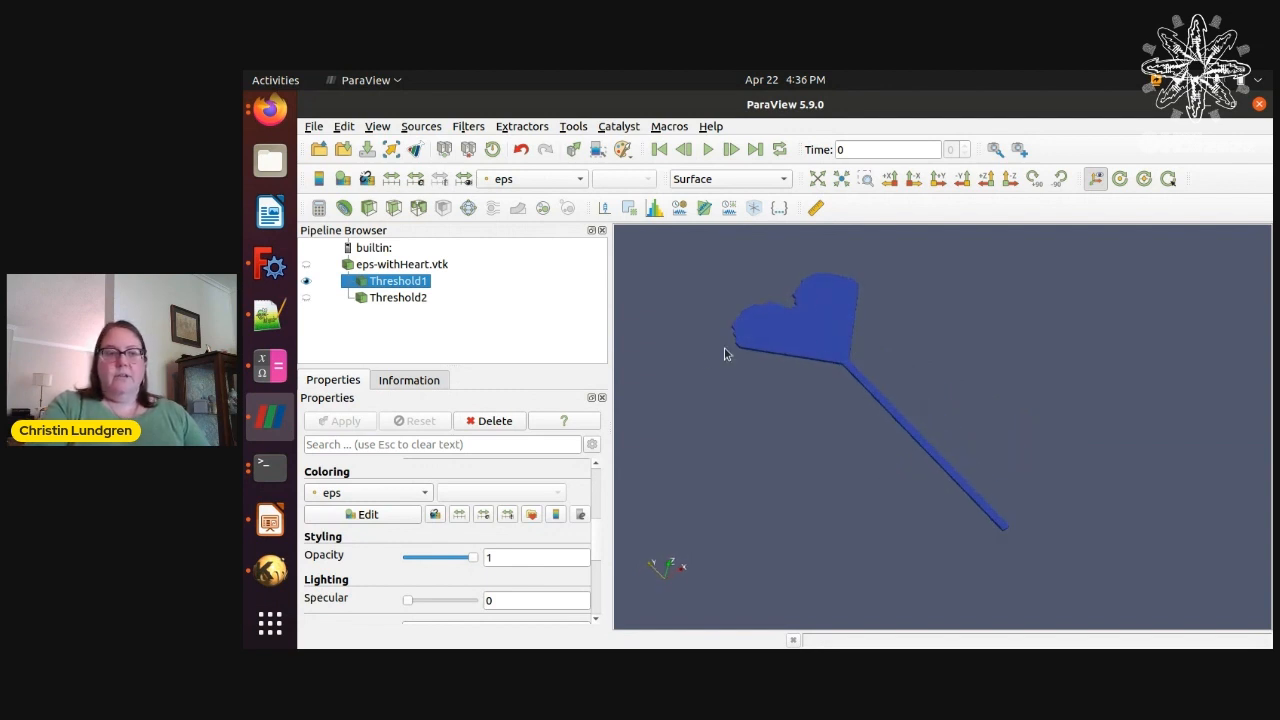
{"action": "left_click", "coordinate": [396, 296]}
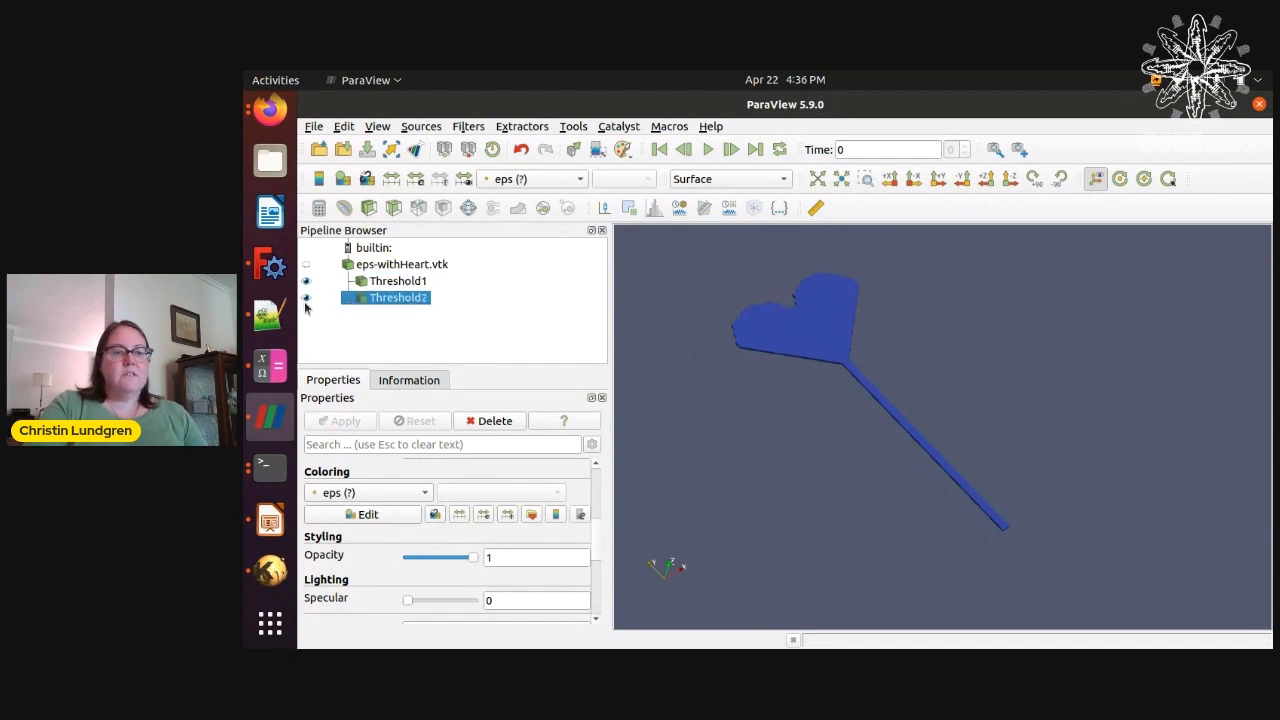
{"action": "left_click", "coordinate": [308, 296]}
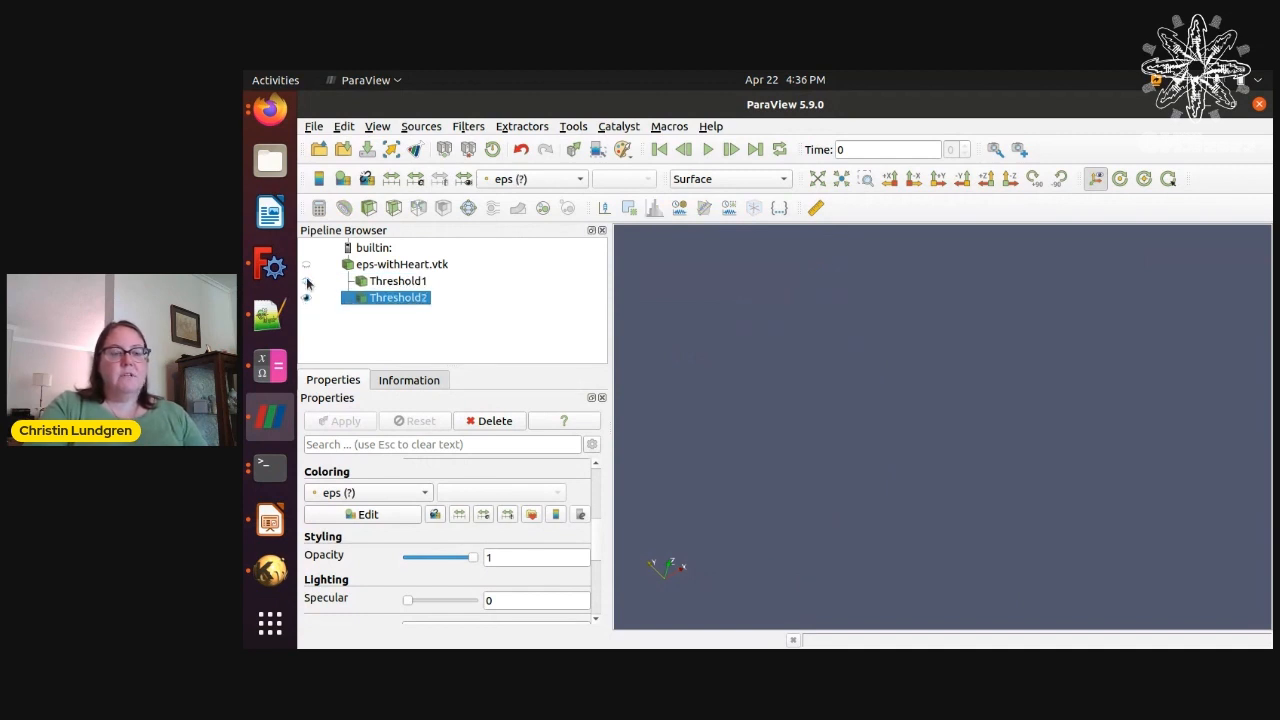
{"action": "mouse_move", "coordinate": [398, 296]}
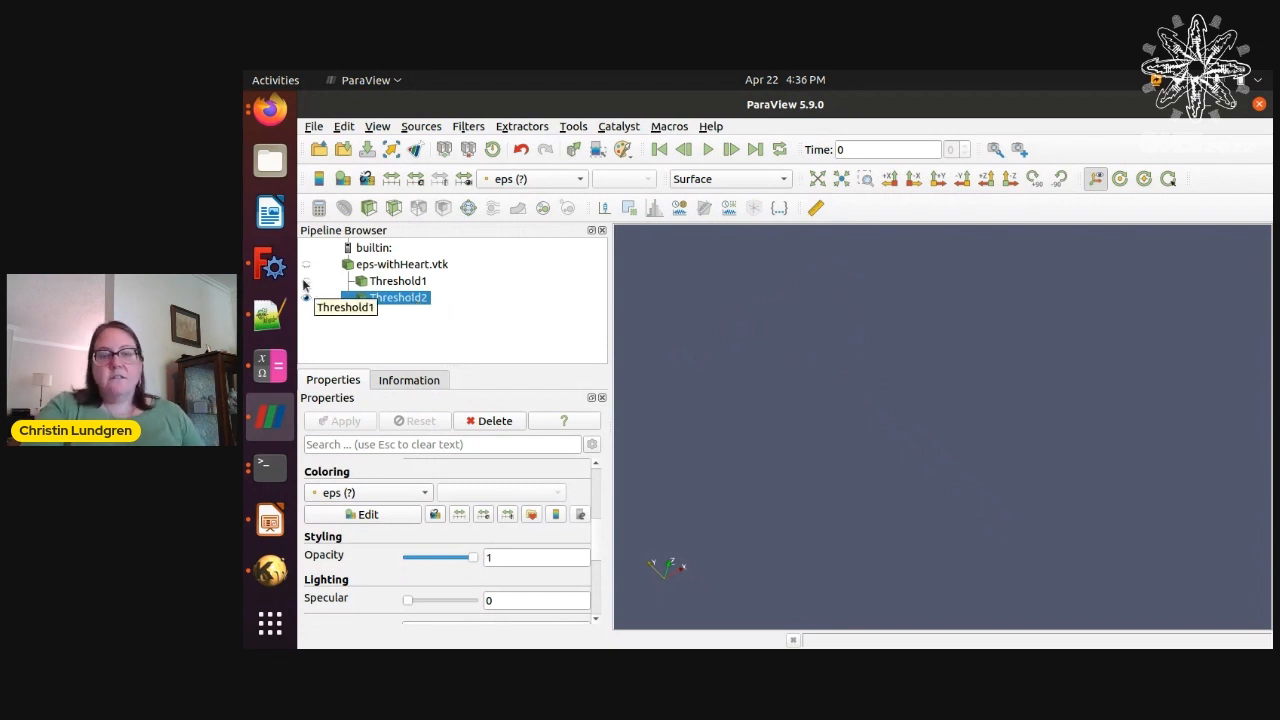
{"action": "left_click", "coordinate": [398, 280]}
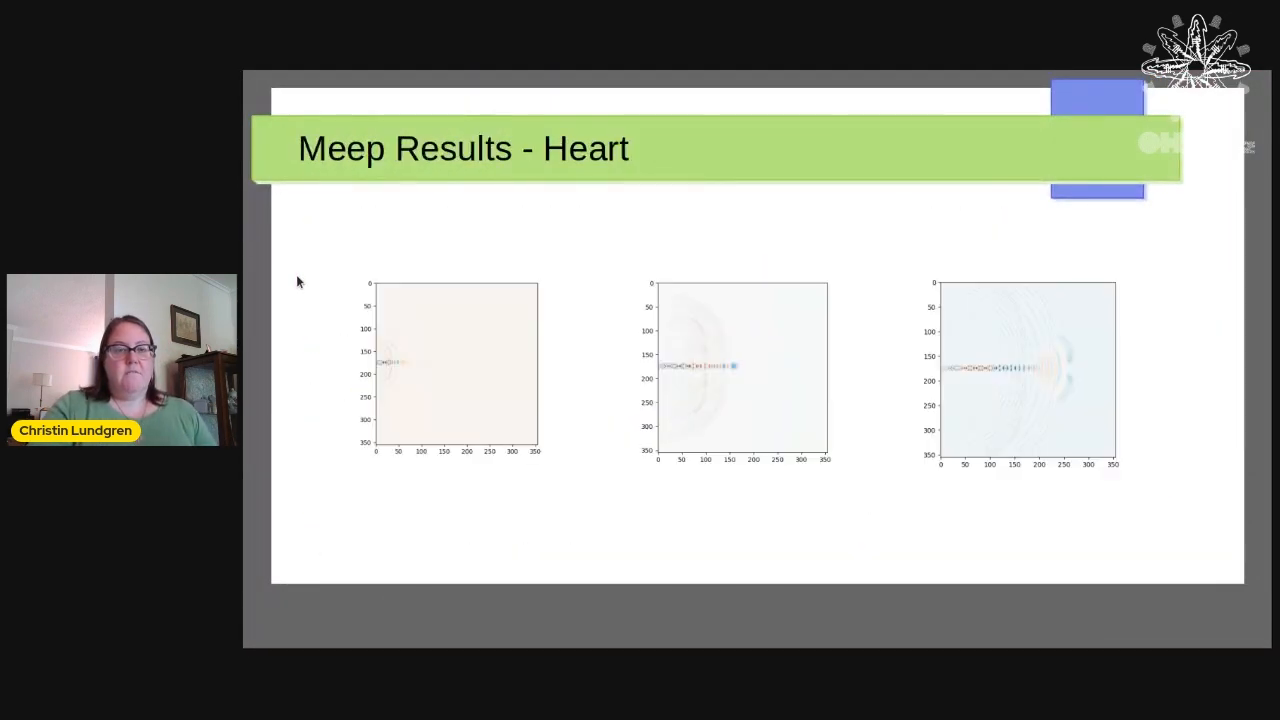
- Advance past the Meep heart results and the rectangular patch results slides
{"action": "key", "text": "Right"}
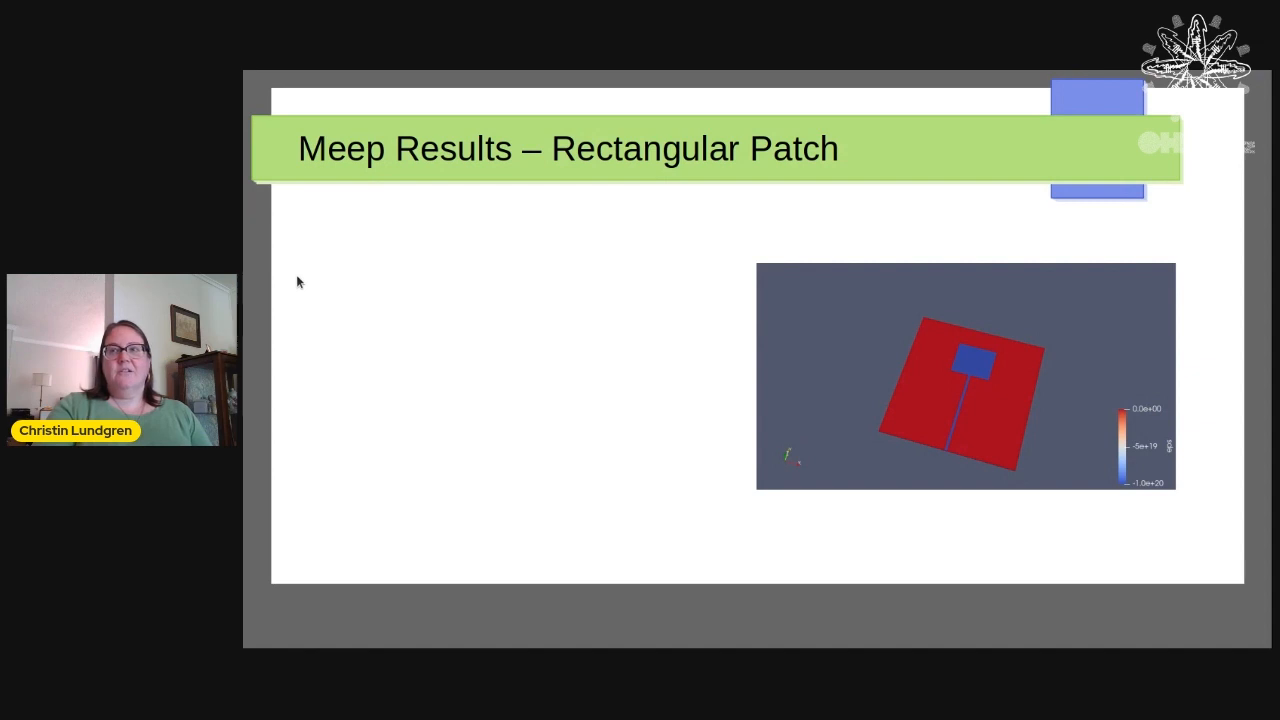
{"action": "key", "text": "Right"}
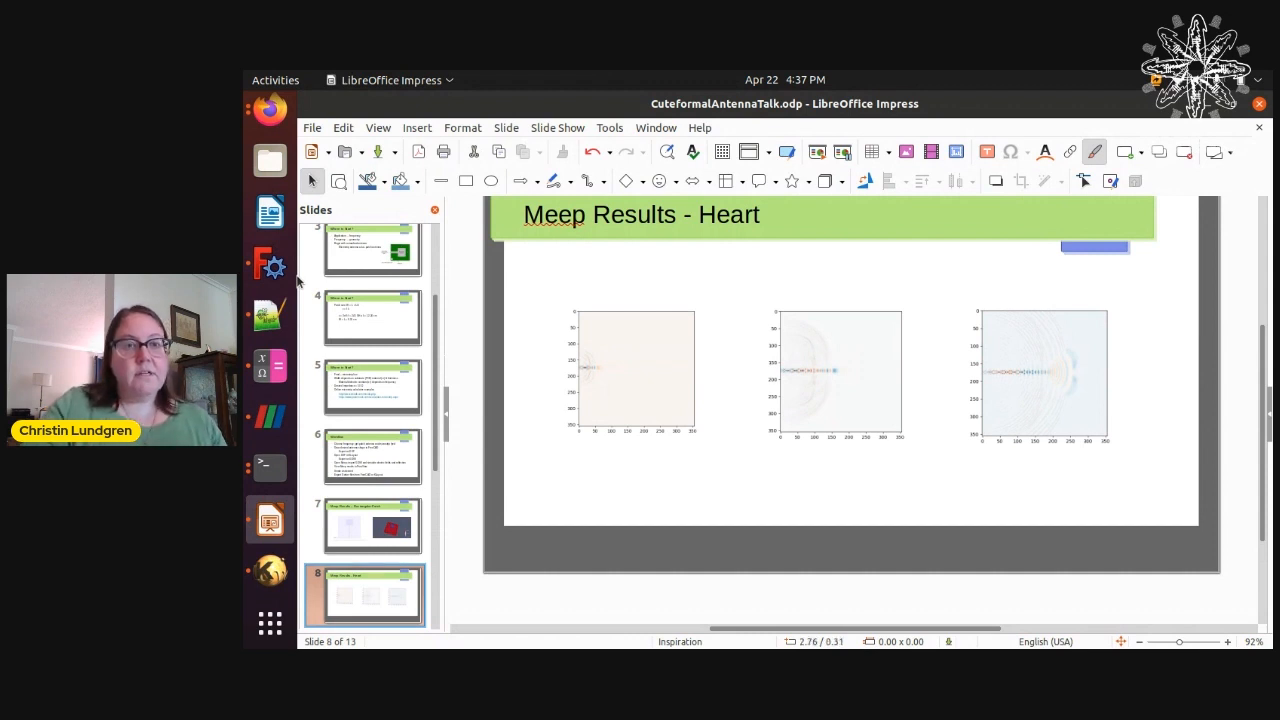
- Start the slide show from the current Meep Results - Heart slide via the Slide Show menu
{"action": "left_click", "coordinate": [556, 128]}
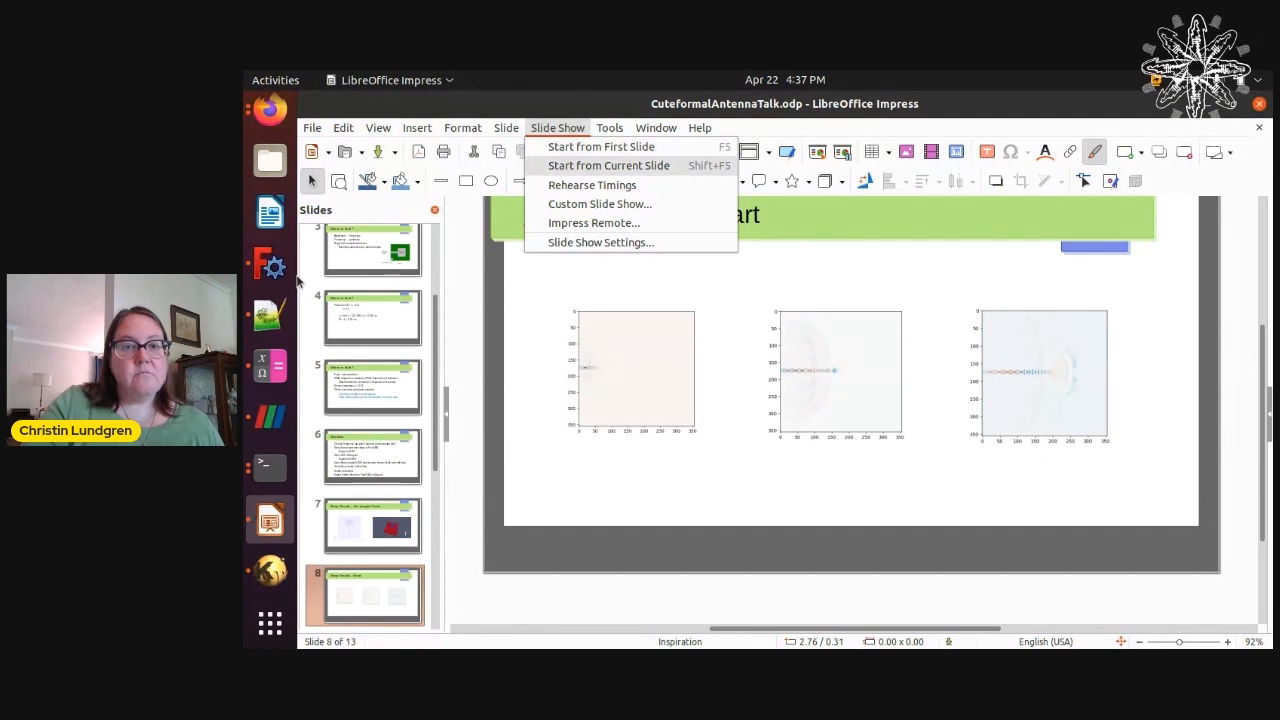
{"action": "left_click", "coordinate": [608, 164]}
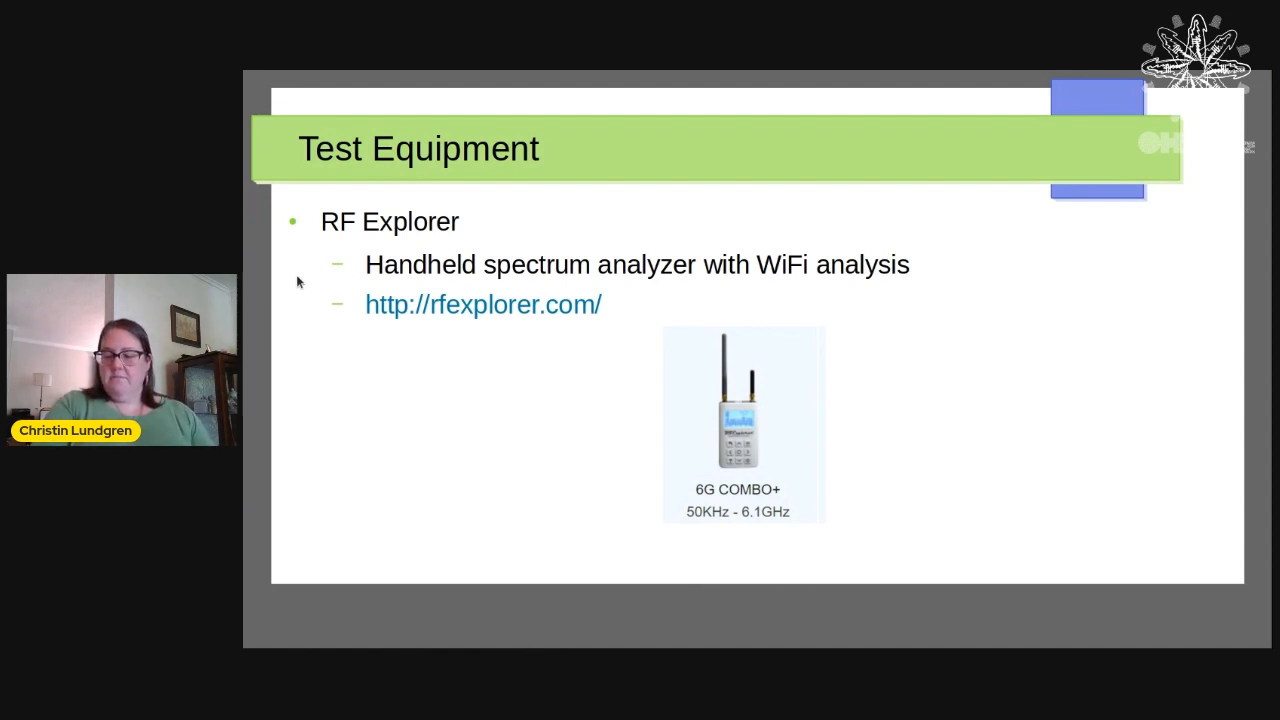
- Advance past the Test Equipment slide to Software Resources
{"action": "key", "text": "right"}
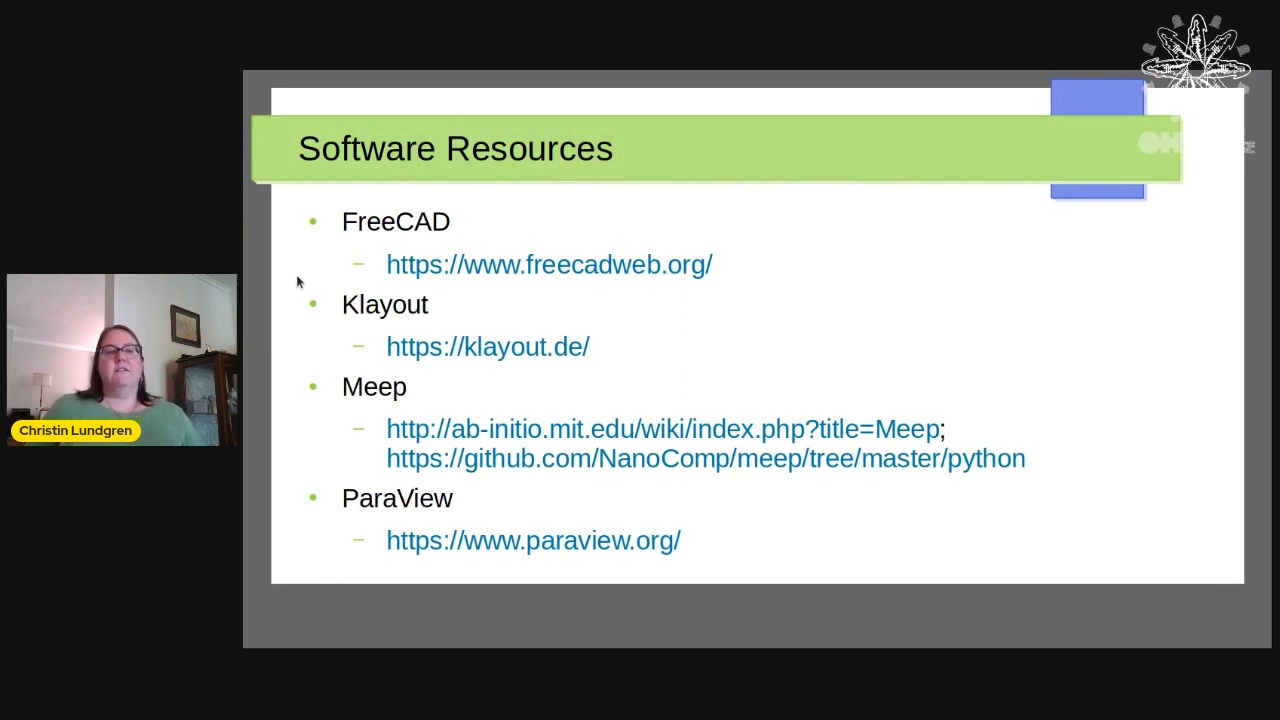
- Advance past the Software Resources slide listing FreeCAD, Klayout, Meep and ParaView links
{"action": "key", "text": "Right"}
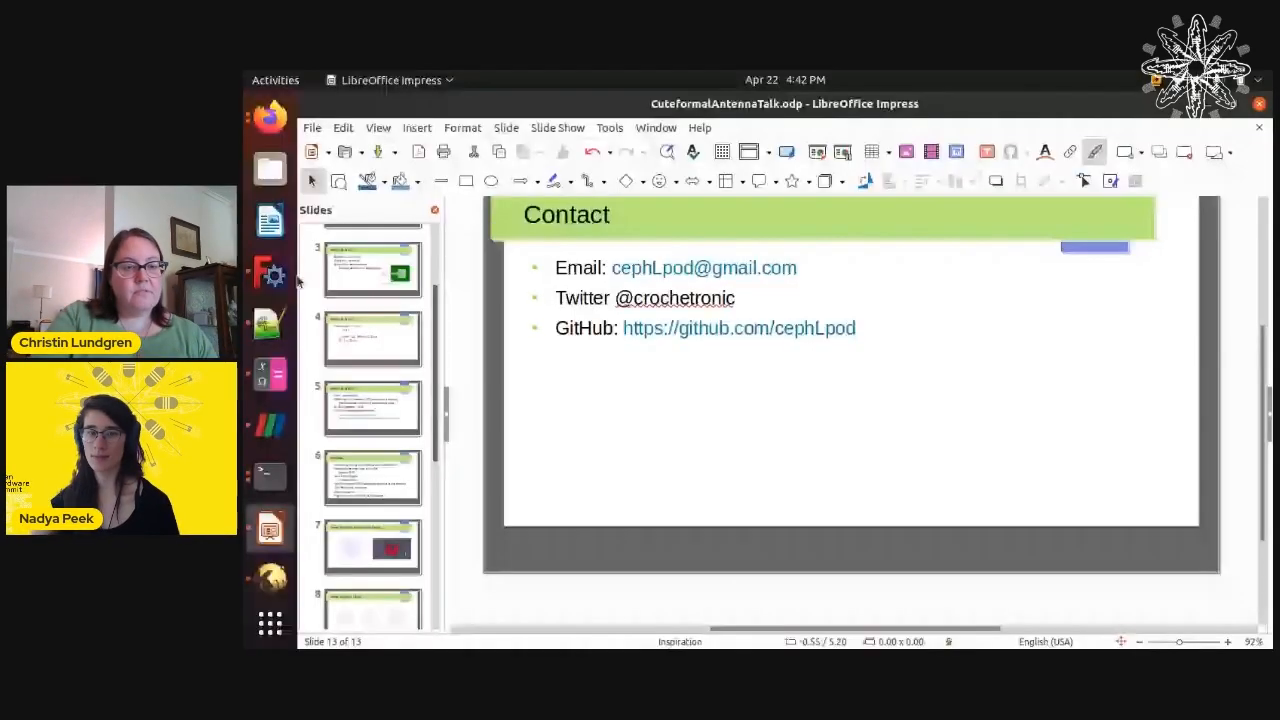
- Jump back to slide 3, the 'Where to Start?' microstrip patch antenna slide, from the Slides pane
{"action": "left_click", "coordinate": [372, 268]}
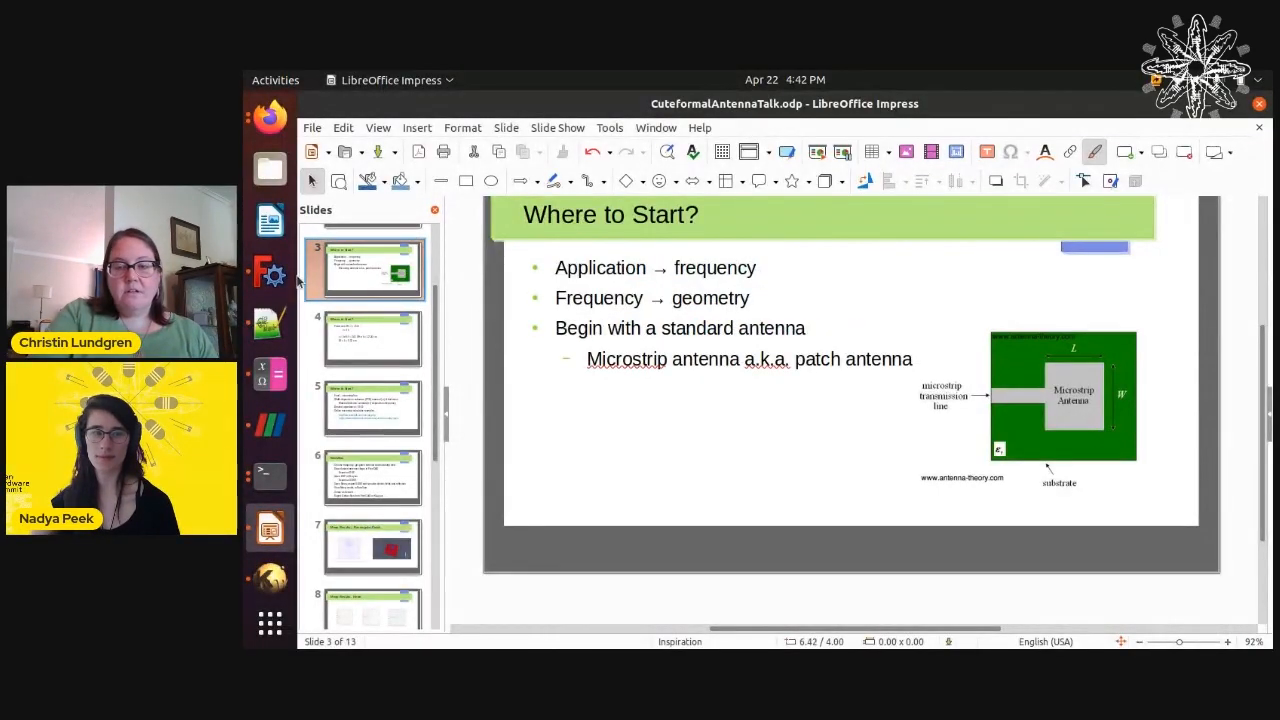